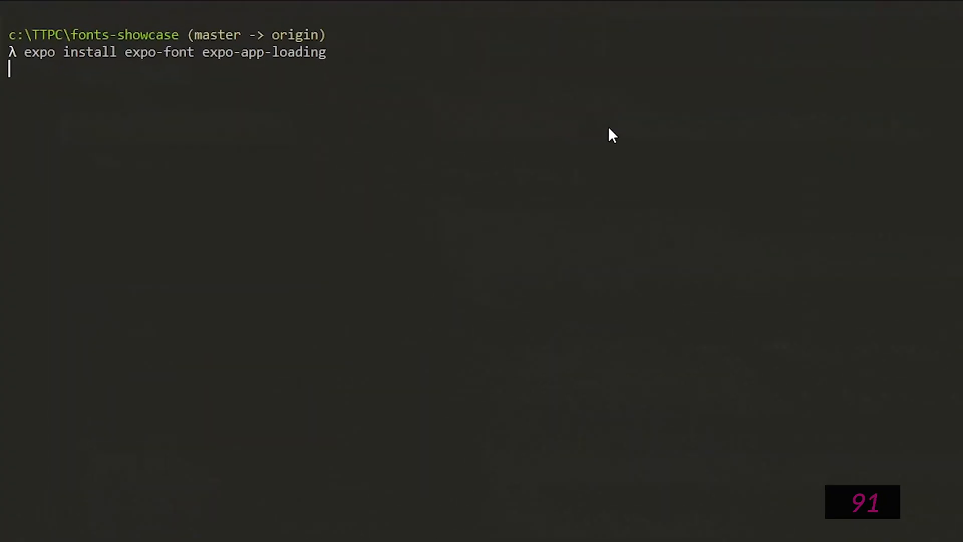
# Step: Run the expo install command for expo-font and expo-app-loading
pyautogui.press('Return')
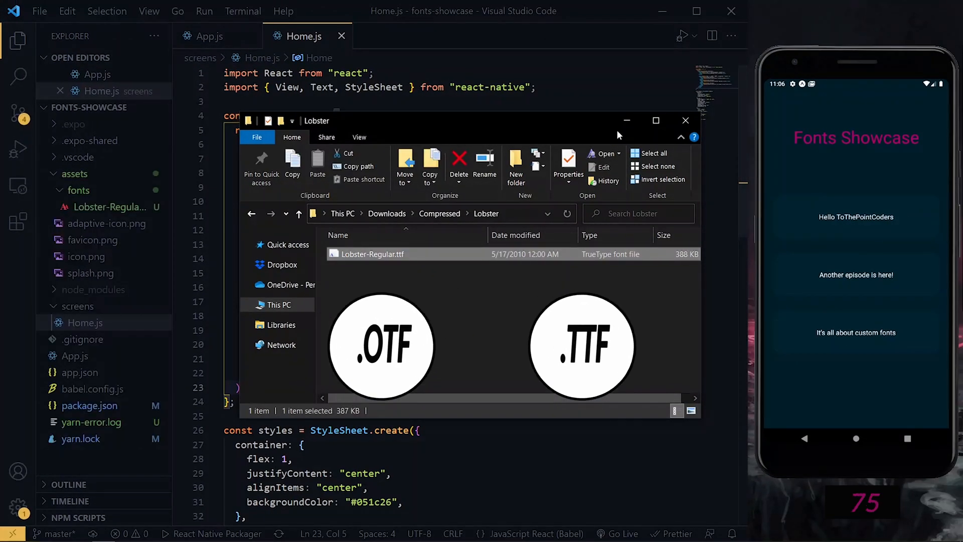
# Step: Close the Explorer window showing the downloaded Lobster font folder
pyautogui.click(685, 120)
pyautogui.write('//fonts')
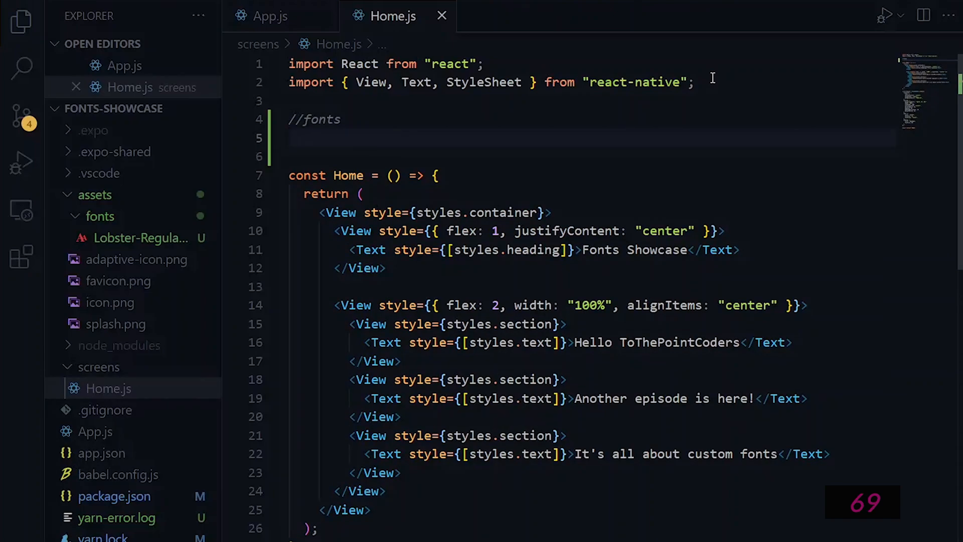
# Step: Import useFonts, register 'Lobster-Regular' in a useFonts call, and import AppLoading from expo-app-loading
pyautogui.write('import { useFonts } from "expo-font";')
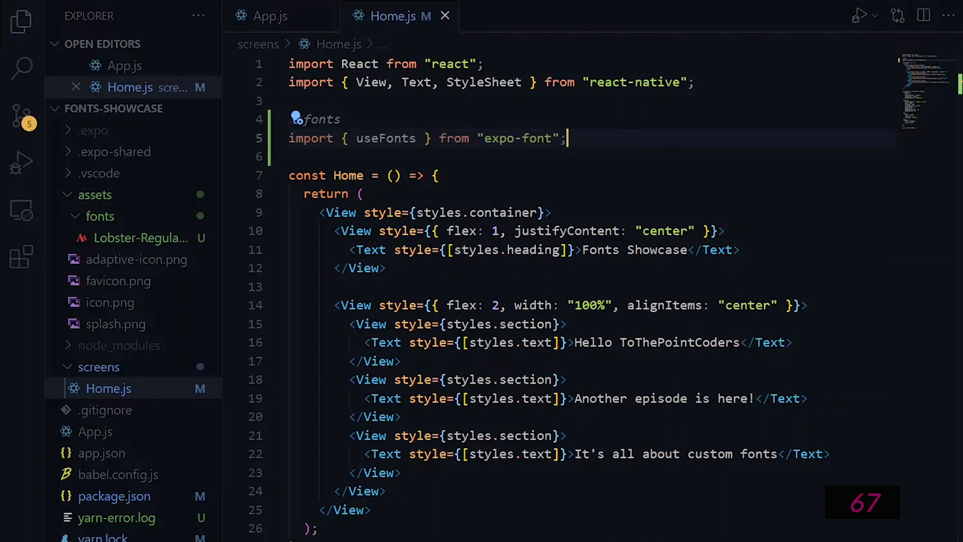
pyautogui.press('Enter')
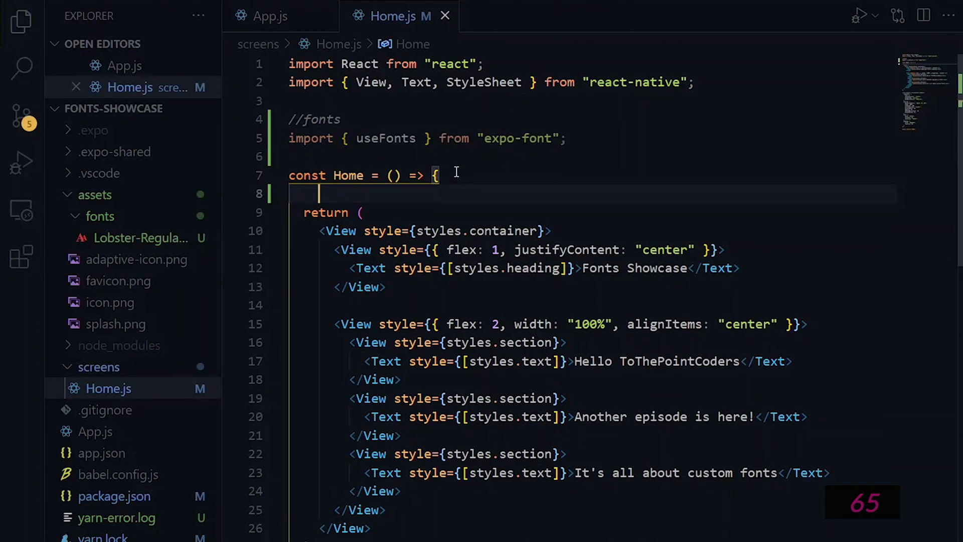
pyautogui.write('let [fontsLoaded] = useFonts({});')
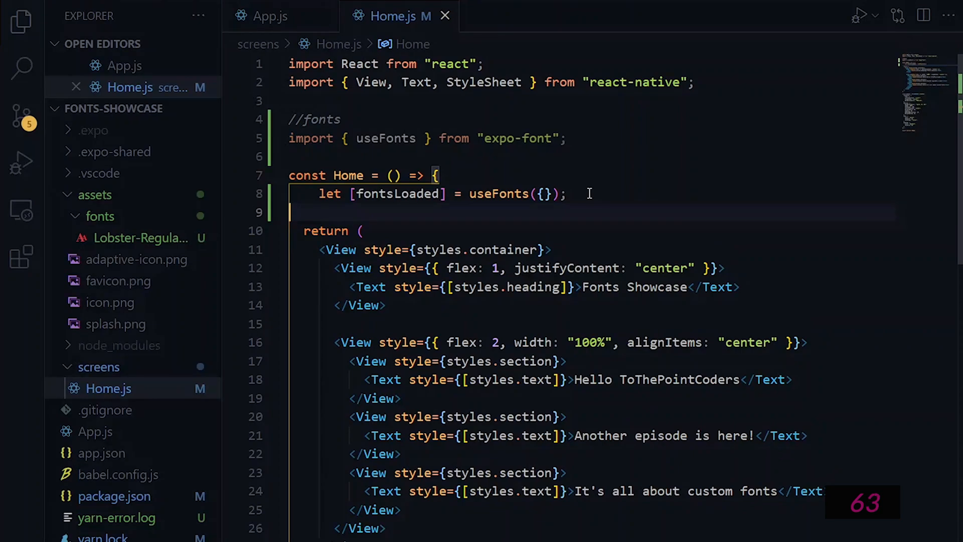
pyautogui.press('Enter')
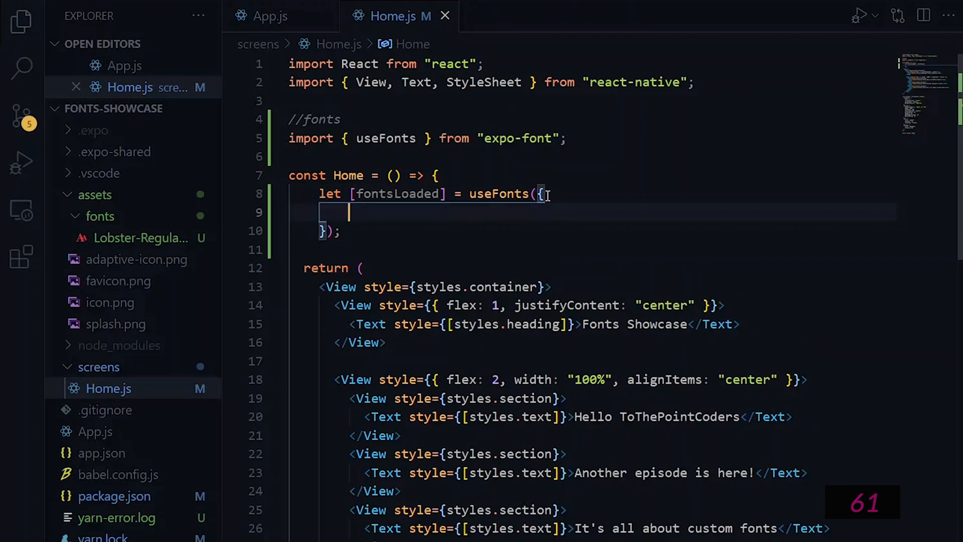
pyautogui.write("'Lobster-Regular': require('./../assets/fonts/Lobster-Regular.ttf")
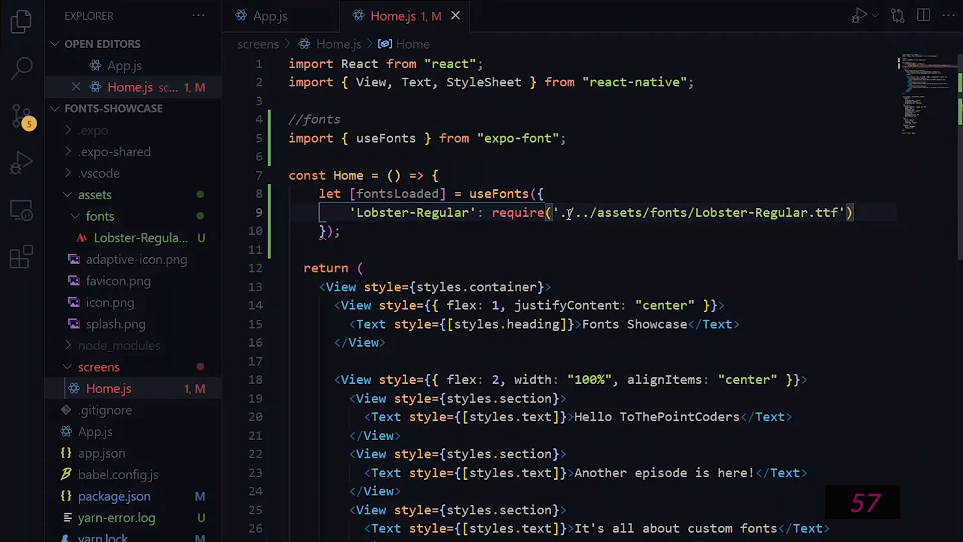
pyautogui.write("import AppLoading from 'expo-app-loading';")
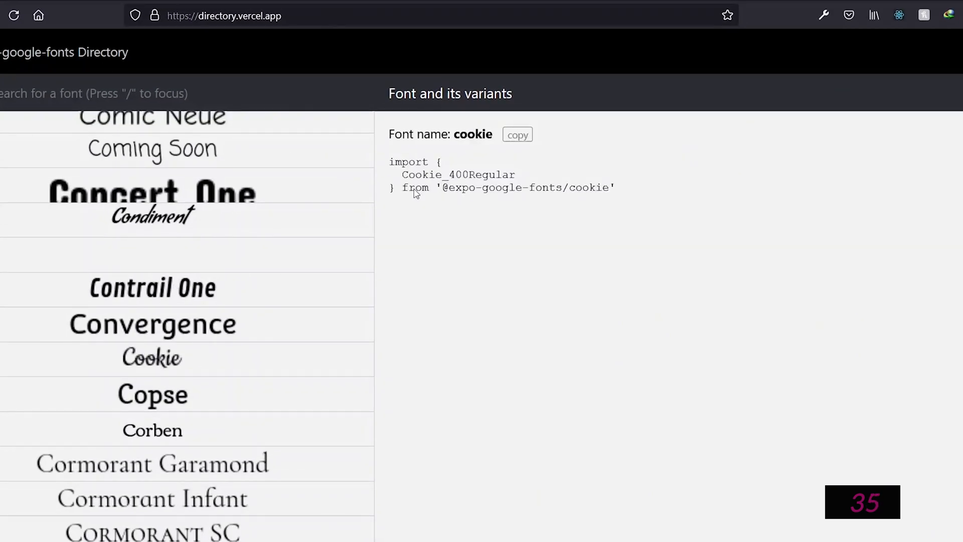
# Step: Select the Cookie font's import name in its expo-google-fonts snippet
pyautogui.doubleClick(525, 187)
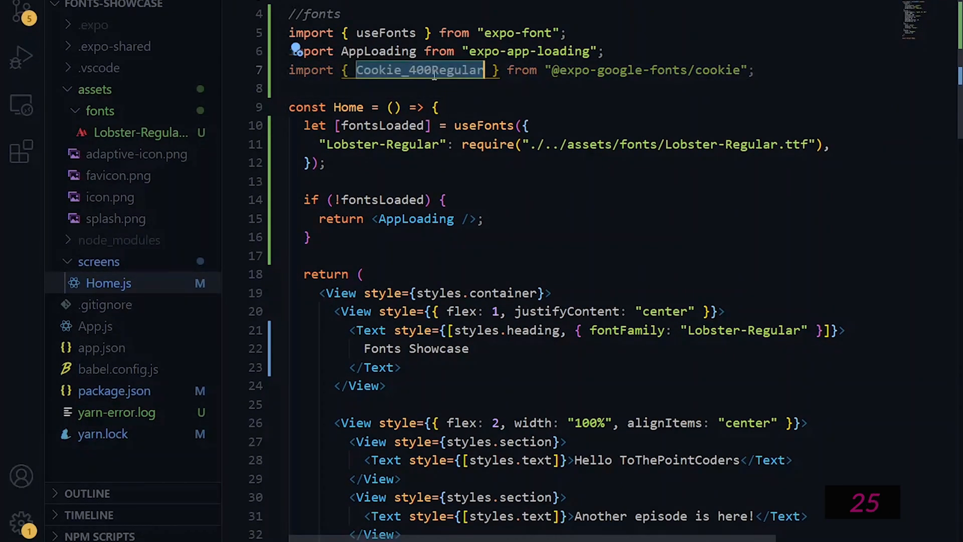
# Step: Add "Cookie-Regular": Cookie_400Regular to the useFonts object
pyautogui.write('"Cookie-Regular":Cookie_400Regular')
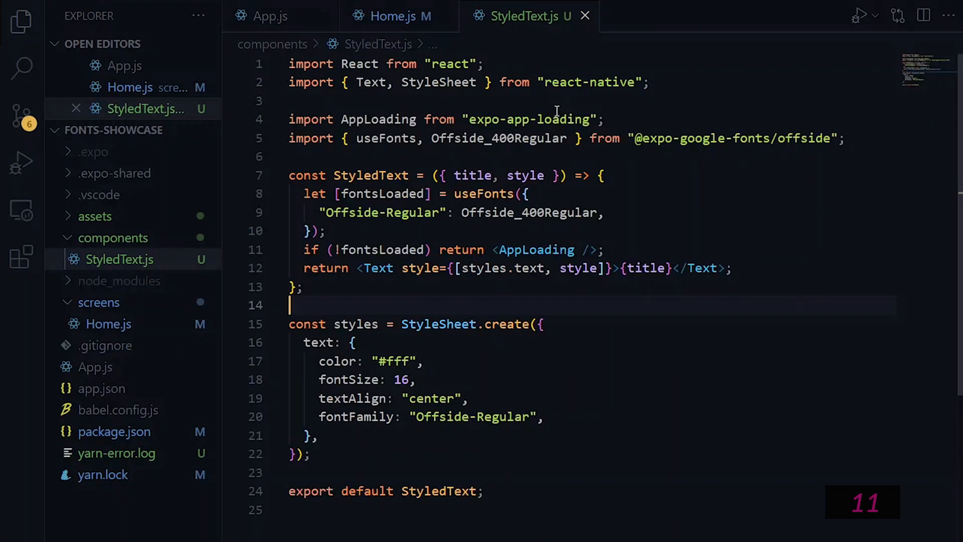
# Step: Switch from StyledText.js back to the Home.js tab
pyautogui.click(397, 16)
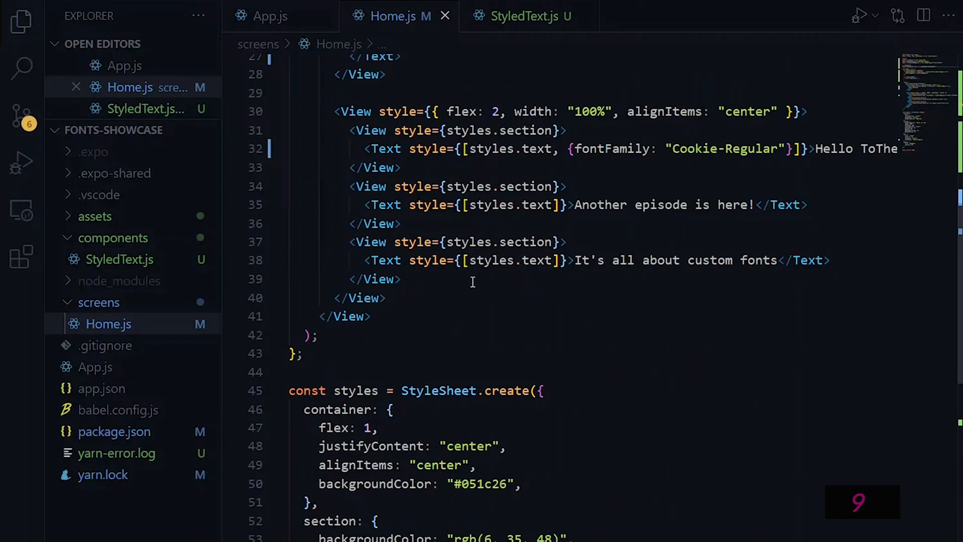